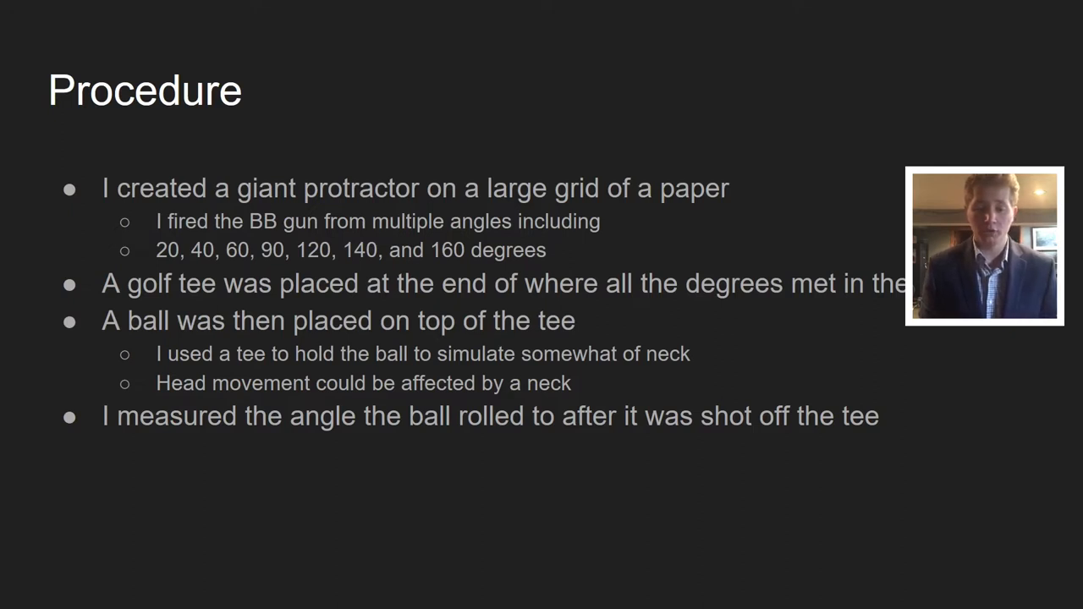
Advance from the Procedure slide to 'The Data' slide with the shot-angle table.
key("Right")
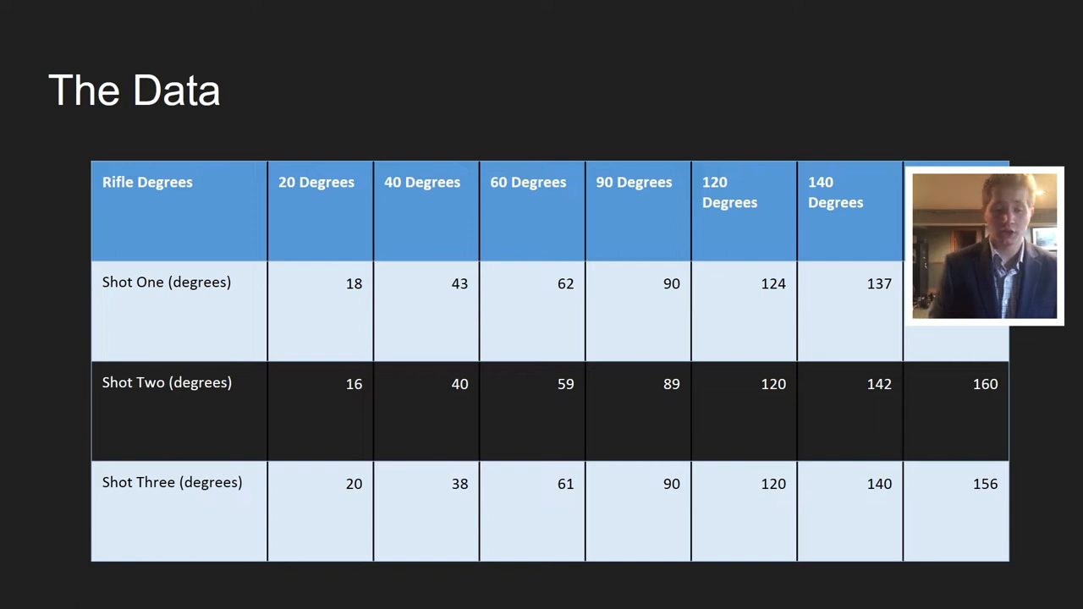
Advance from the data table to the 'Graph of All of The Shots' scatter plot.
key("Right")
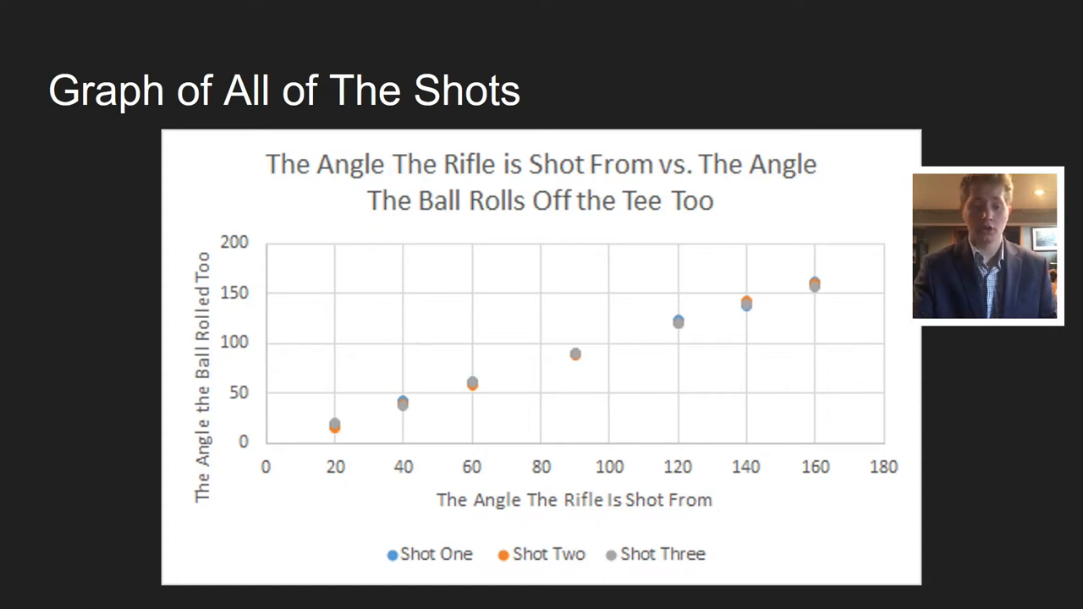
key("right")
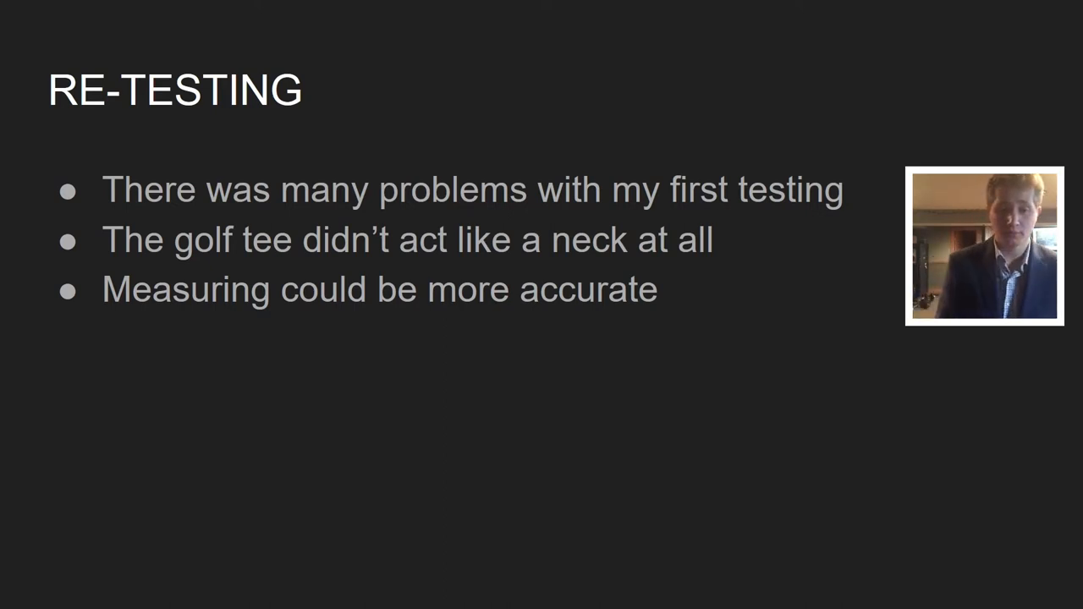
Advance from the RE-TESTING slide to 'The Chart of all the Tests' table.
key("Right")
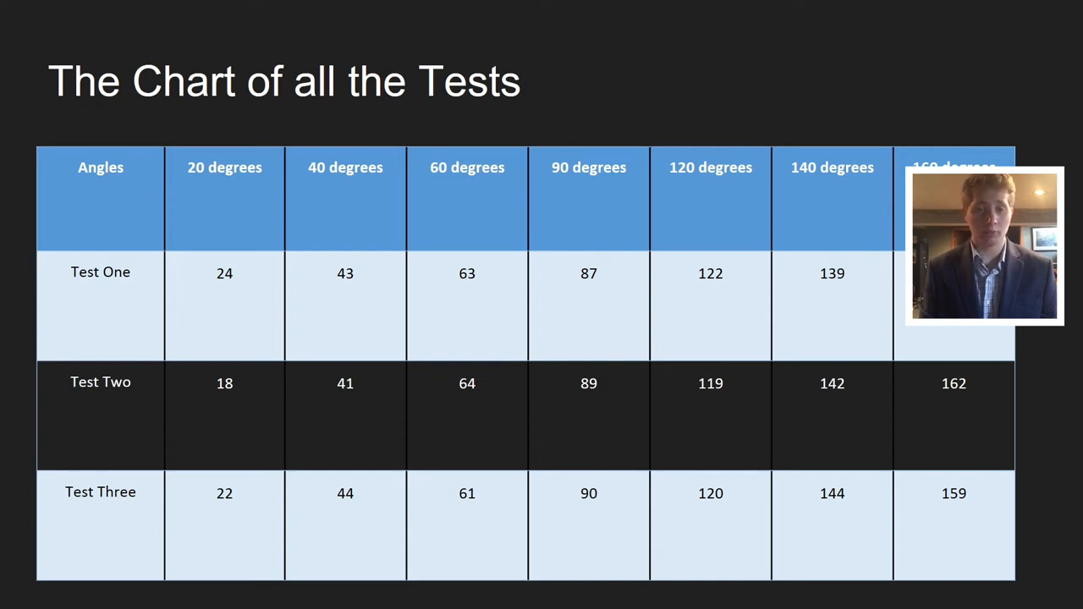
Advance from the test-results chart to 'The NEW Graph' of swing angle versus hit angle.
key("right")
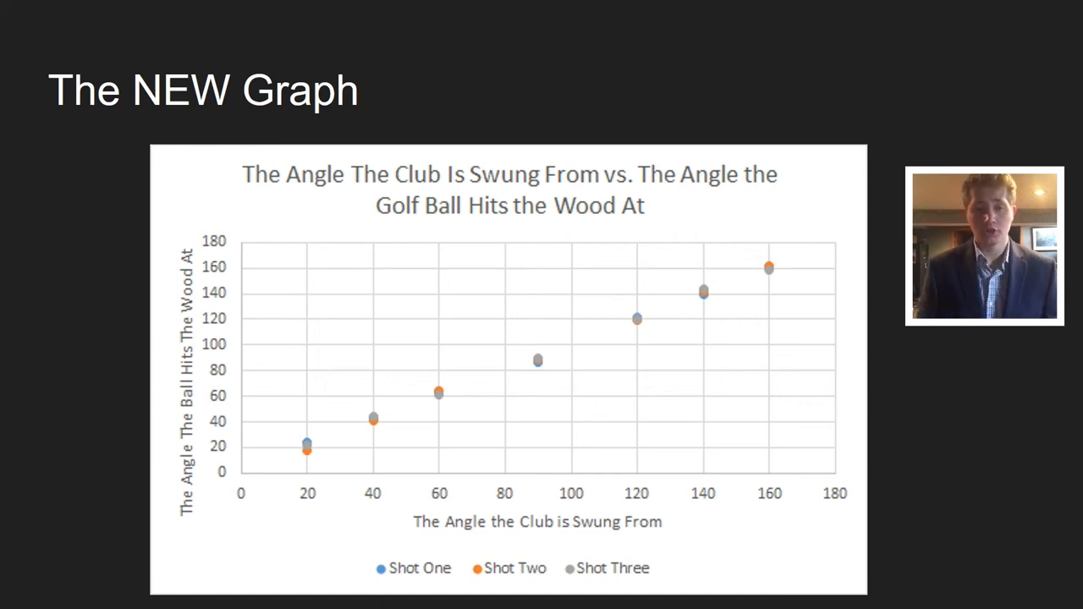
Advance to 'Graph of The Averages' showing the Averages of Contact chart.
key("right")
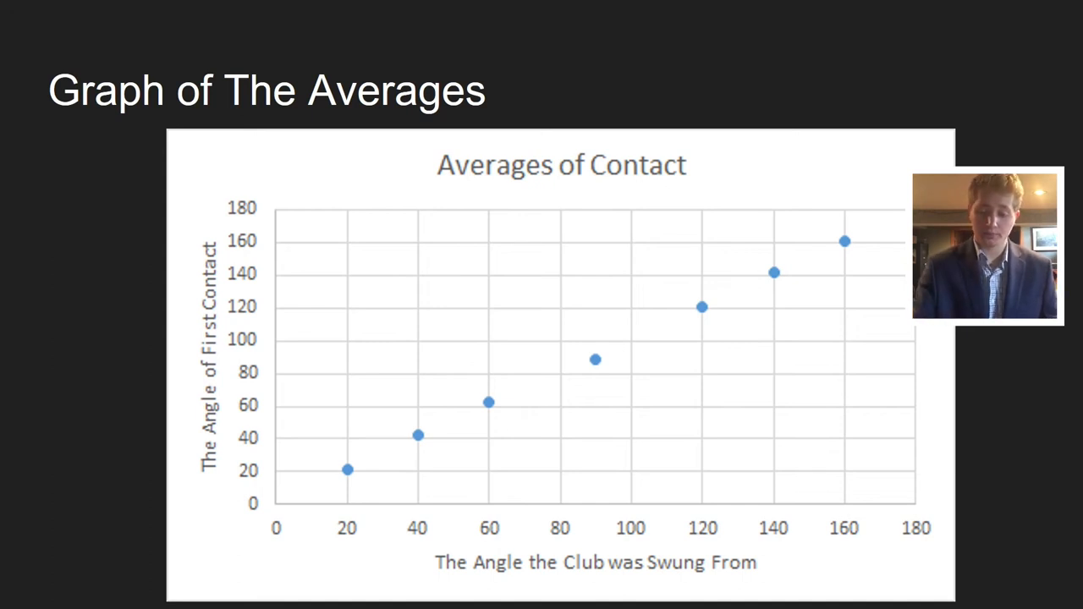
Advance to 'The First Rebound Graph' comparing contact and rebound angles.
key("Right")
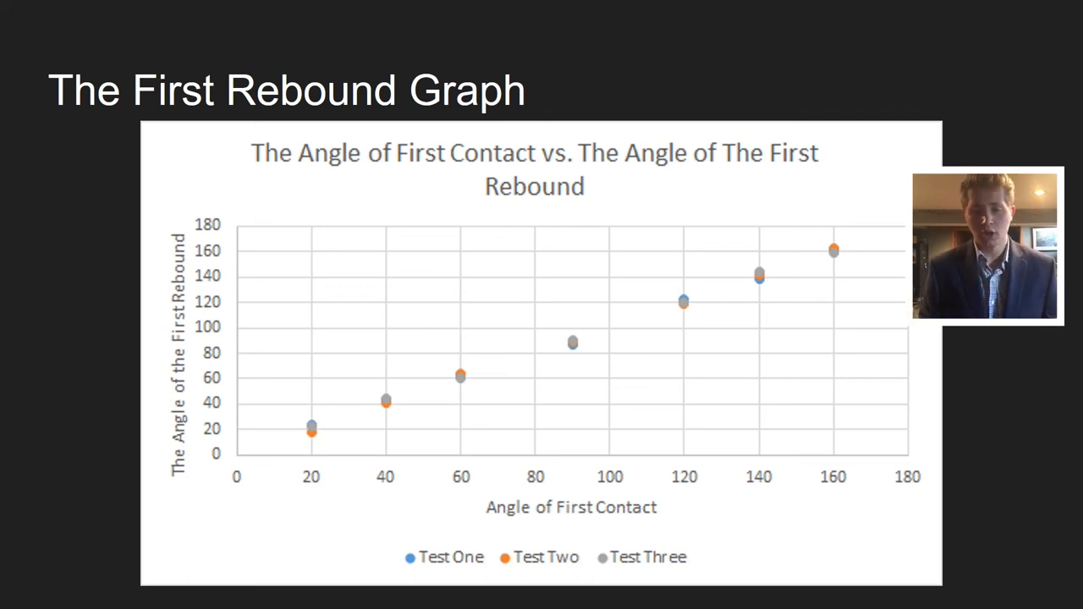
Advance to the 'My Final Claim' slide stating the firing-angle conclusion.
key("Right")
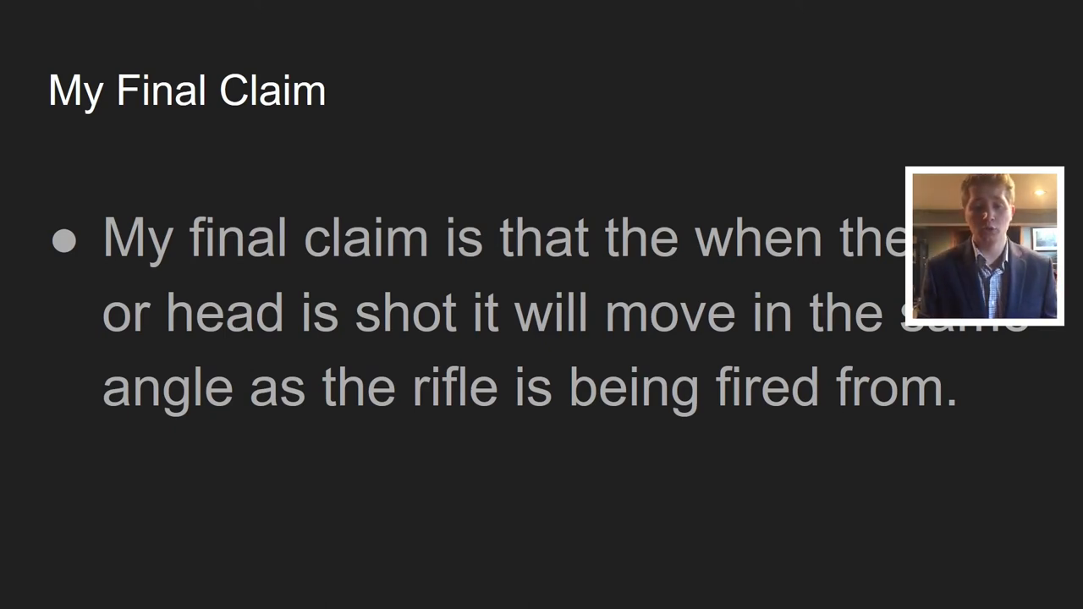